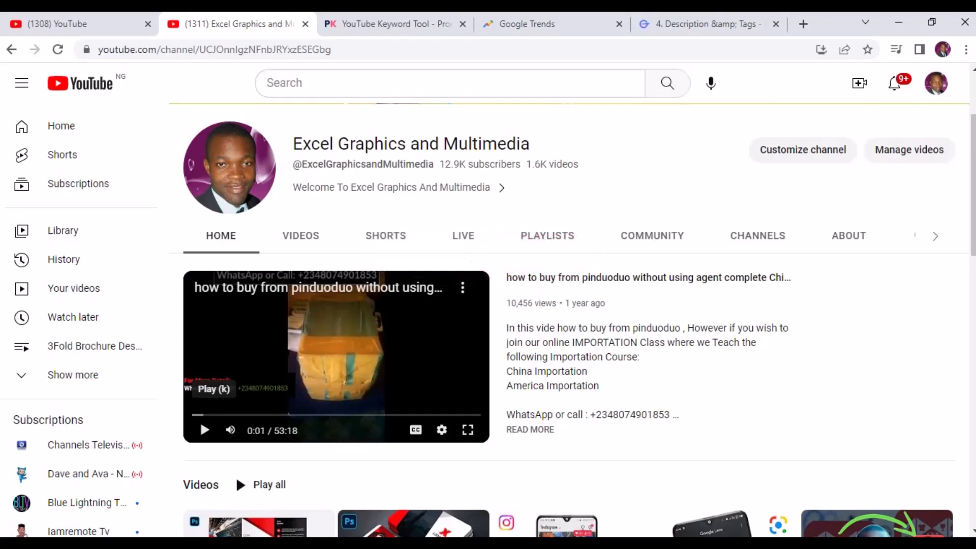
mouse_move(601, 505)
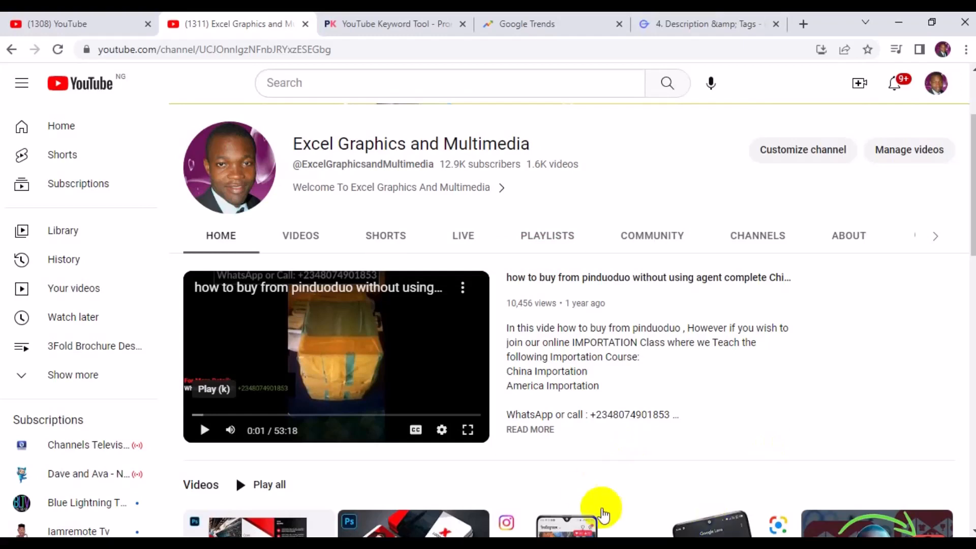
mouse_move(803, 17)
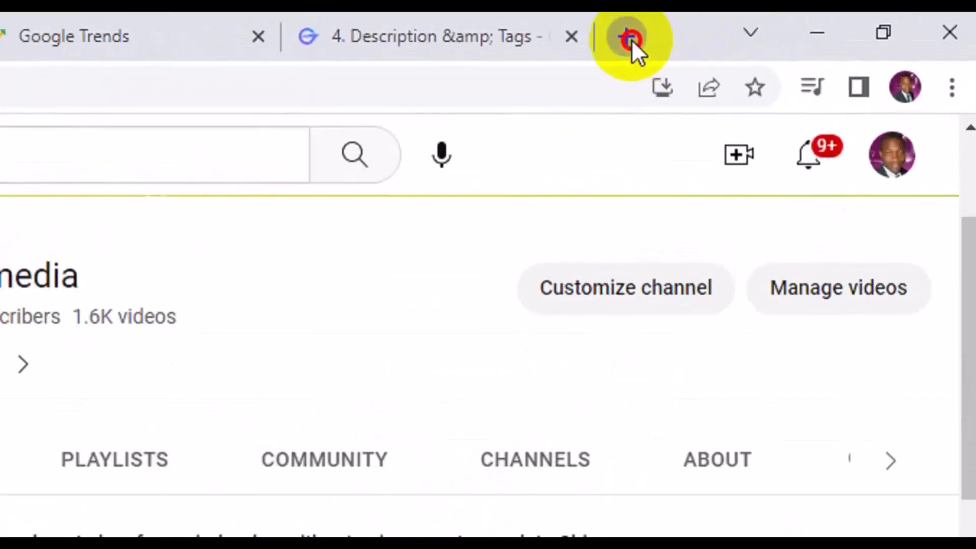
- Load the iLovePDF homepage in a new Chrome tab via the address bar
click(628, 37)
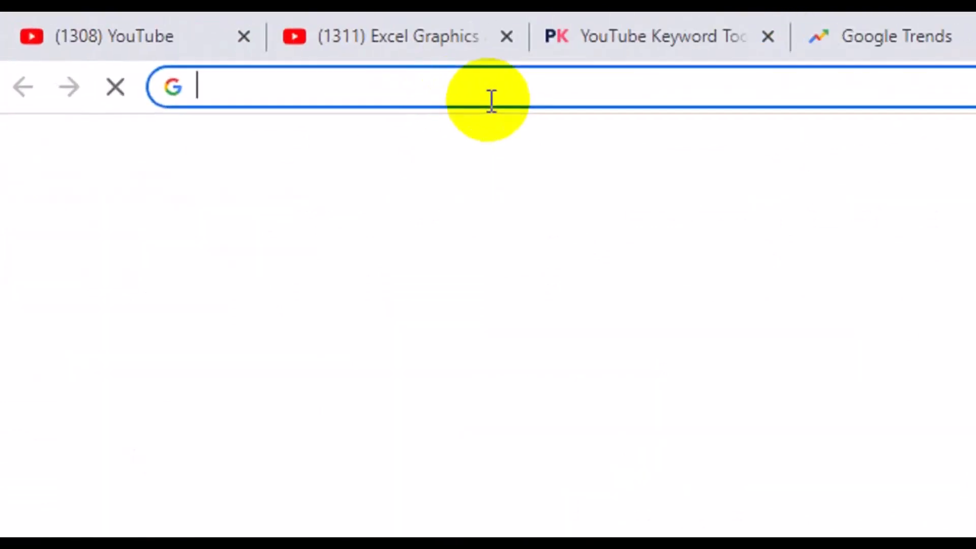
text(ilovepdf.com)
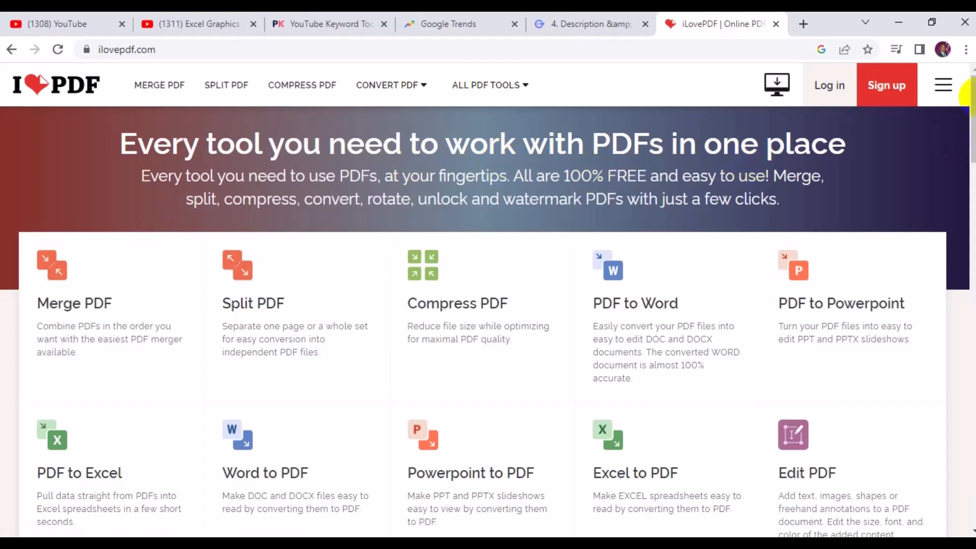
- Find and launch the Protect PDF tool card from the iLovePDF home page
scroll(down, 3)
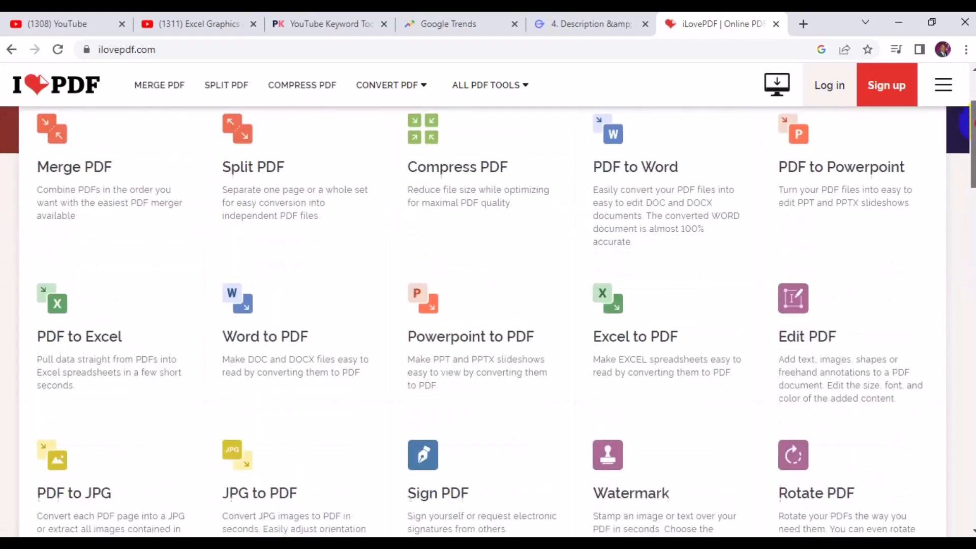
scroll(down, 3)
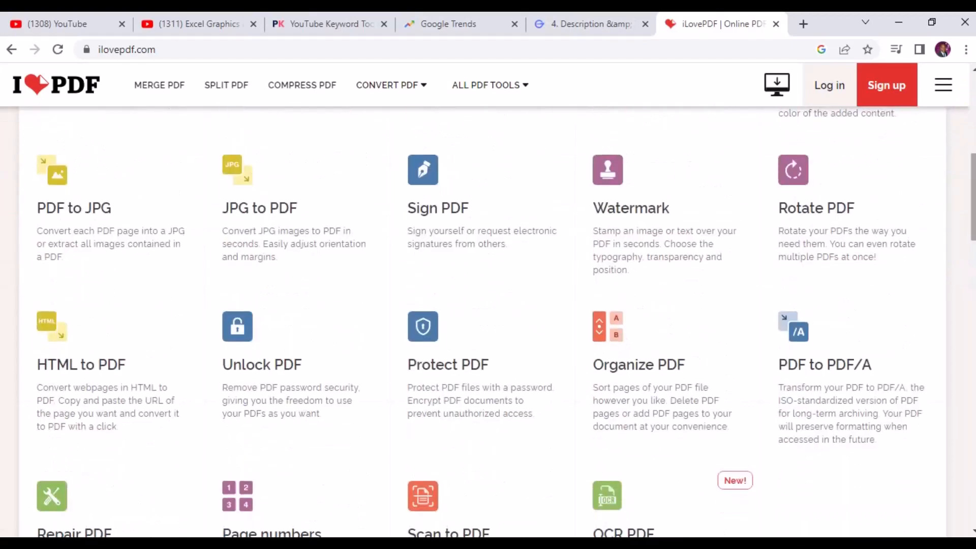
mouse_move(446, 365)
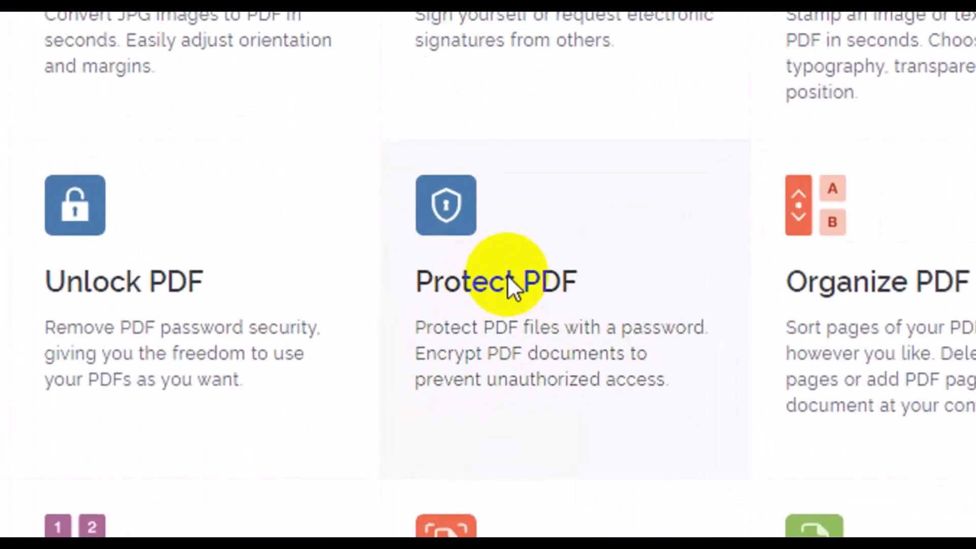
click(493, 280)
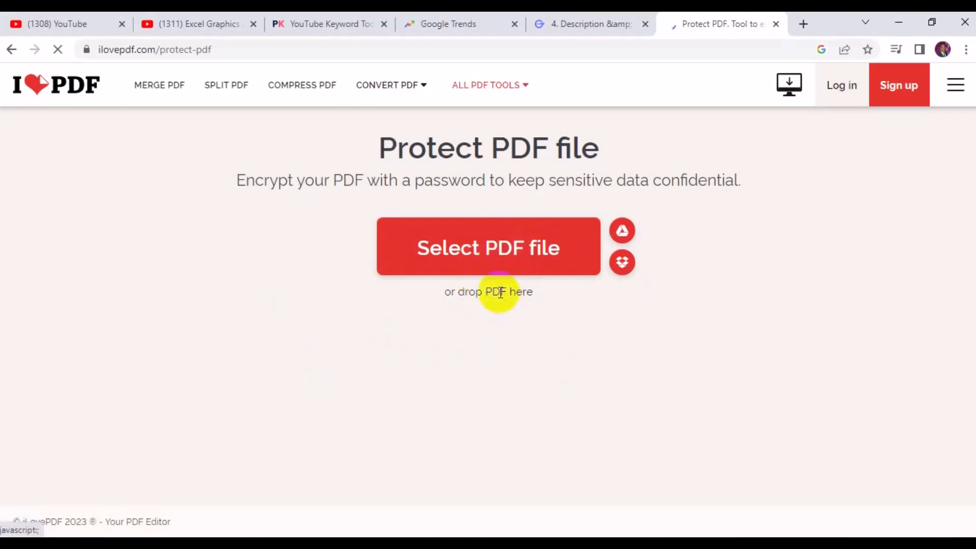
- Use Select PDF file to bring up the file-open dialog for choosing a PDF
click(488, 247)
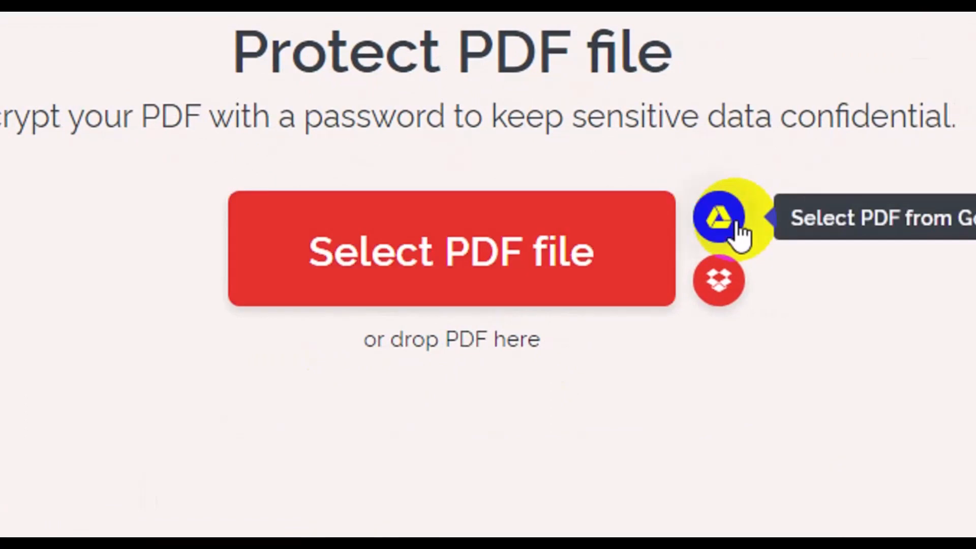
mouse_move(719, 280)
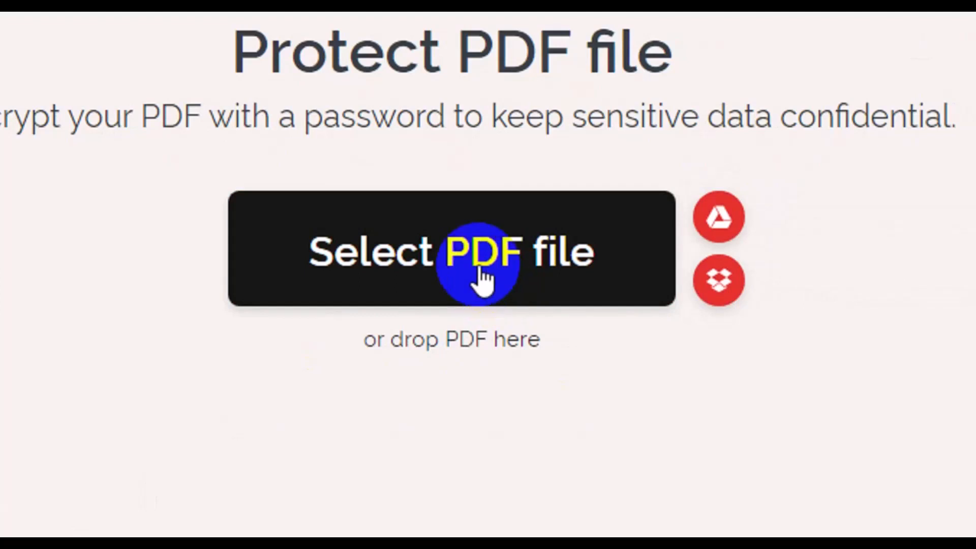
click(451, 249)
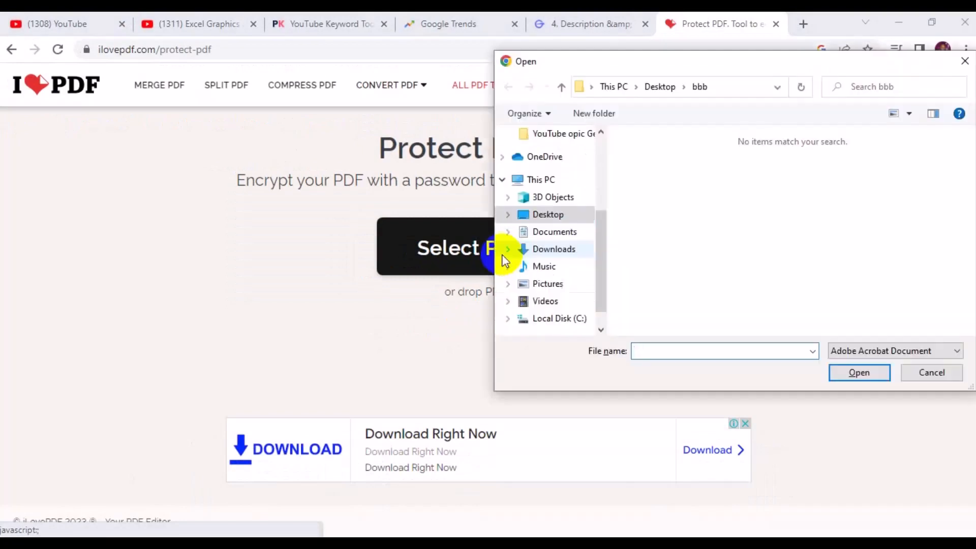
- Upload the passport PDF from the Desktop into the Protect PDF tool
click(547, 214)
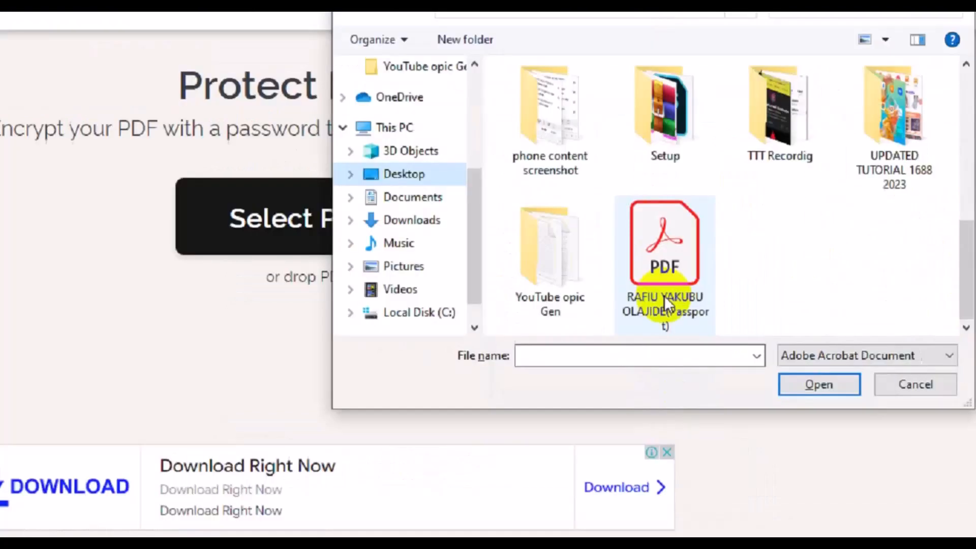
click(664, 243)
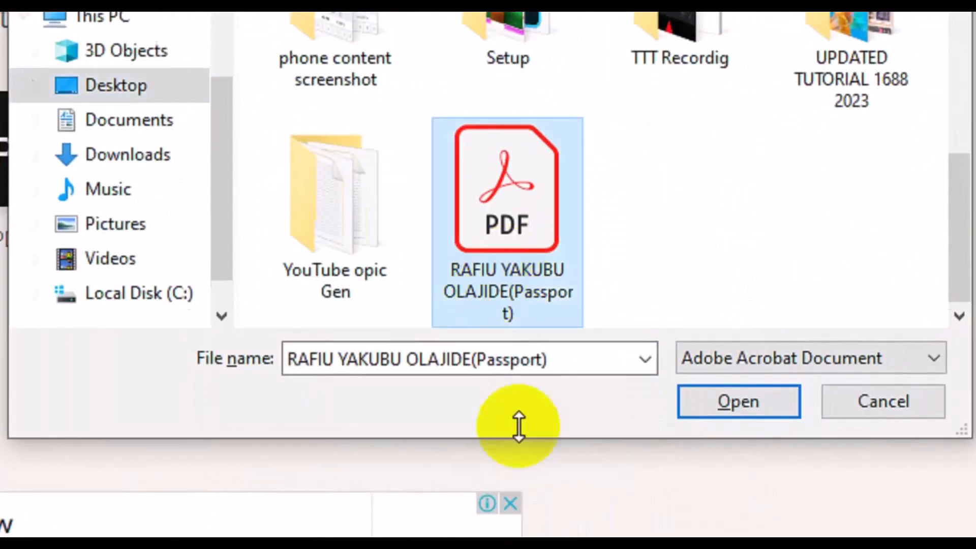
click(737, 401)
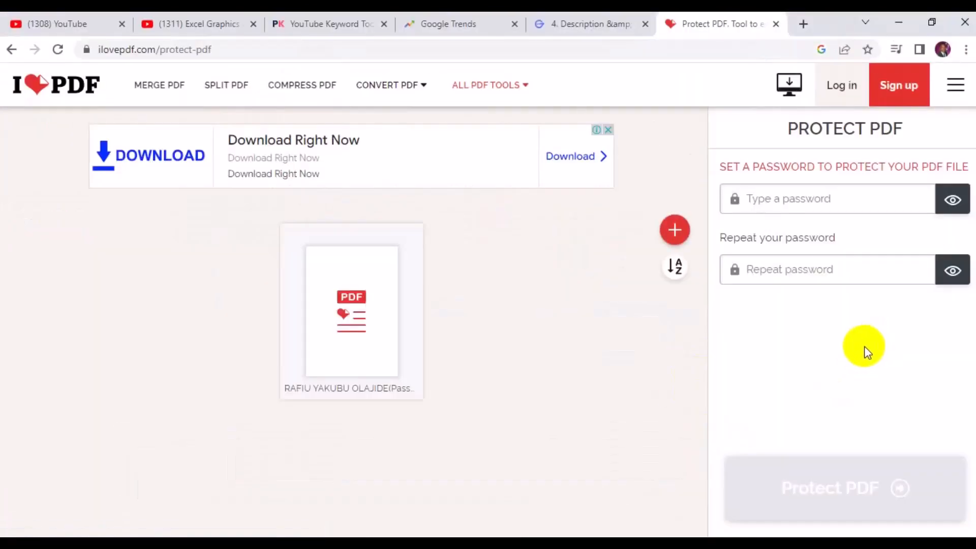
- Enter the protection password in the Type a password and Repeat password fields
click(809, 199)
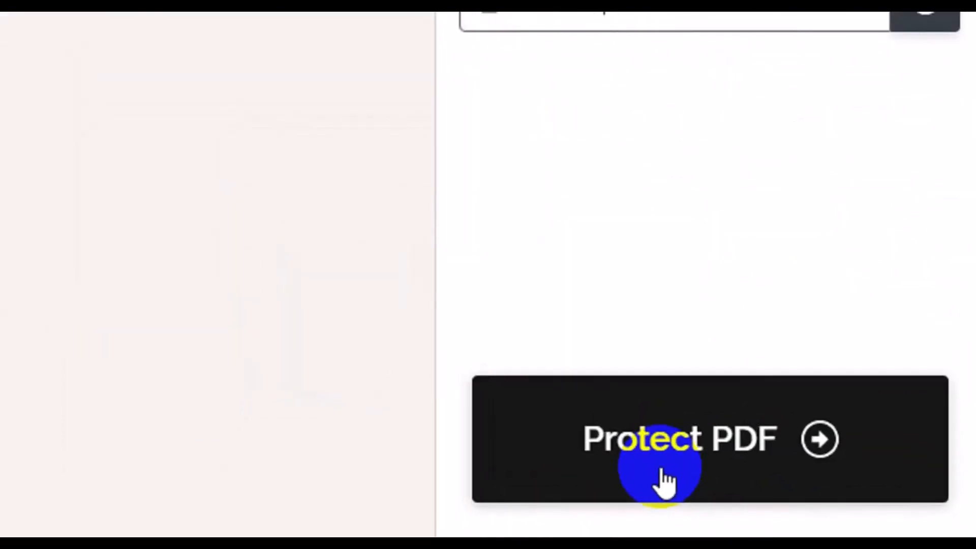
- Run Protect PDF to encrypt the file and download the protected copy
click(678, 438)
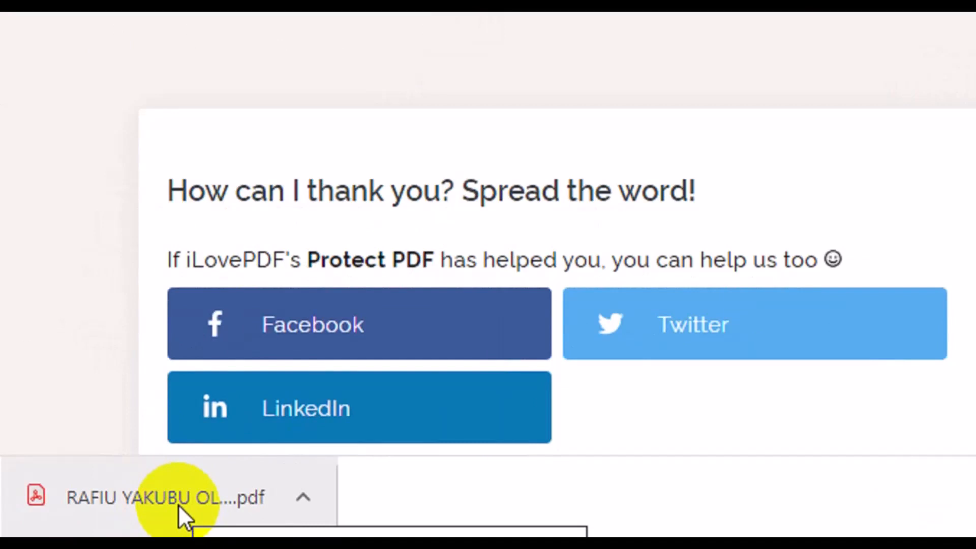
- View the downloaded protected PDF from Chrome's download bar, reaching its Password required prompt
click(164, 496)
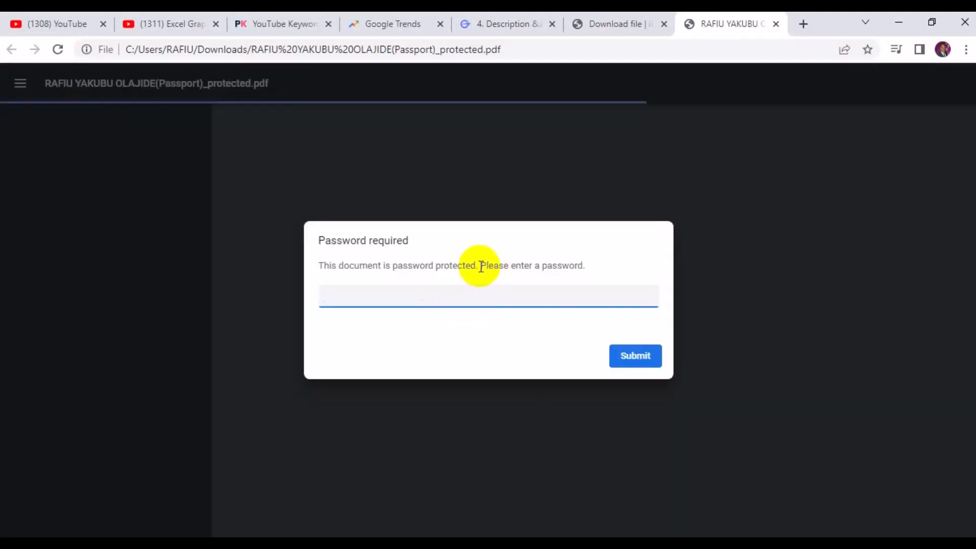